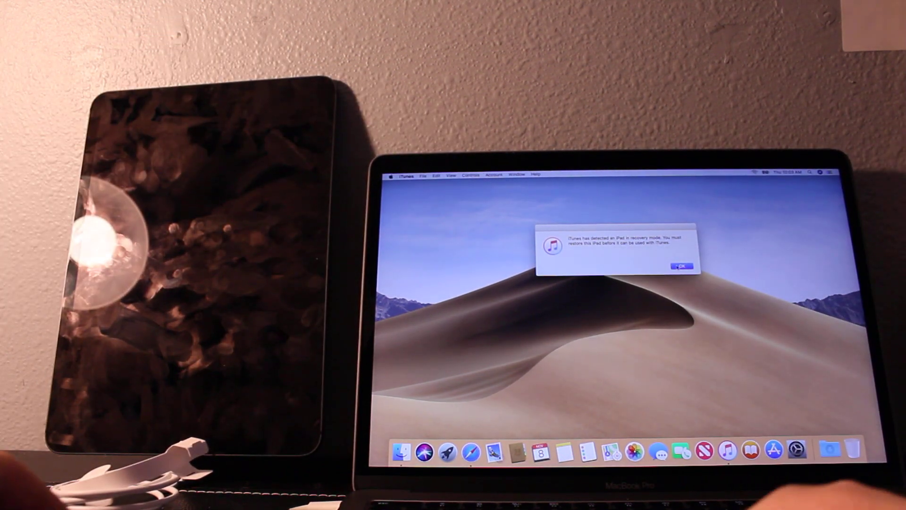
Dismiss the recovery mode alert and confirm Restore and Update for the iPad
click(681, 266)
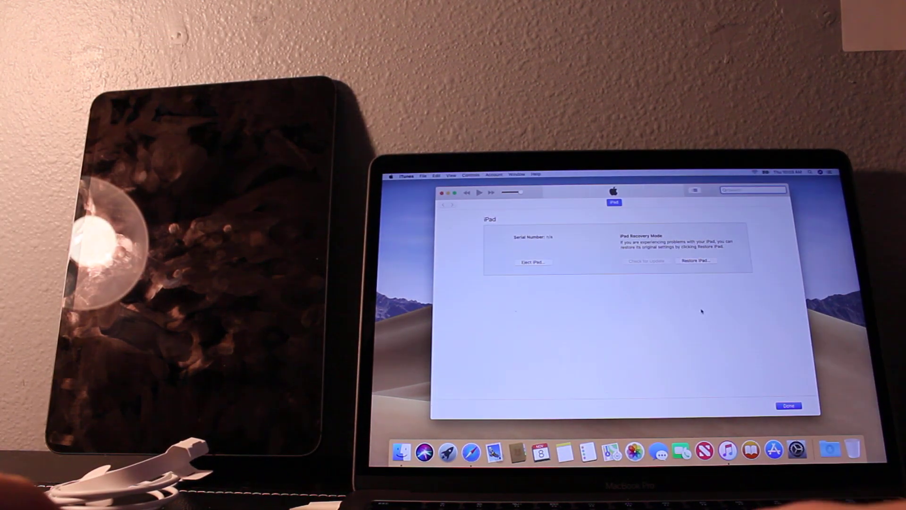
click(697, 260)
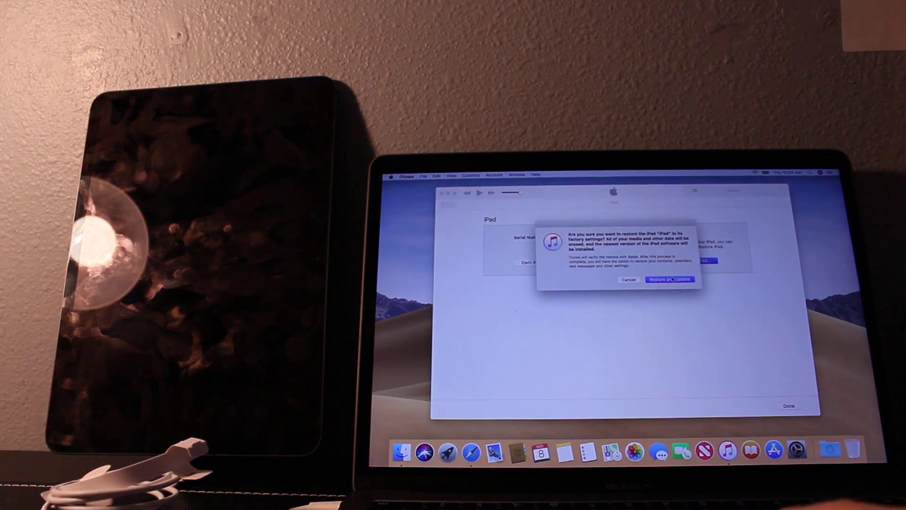
click(669, 279)
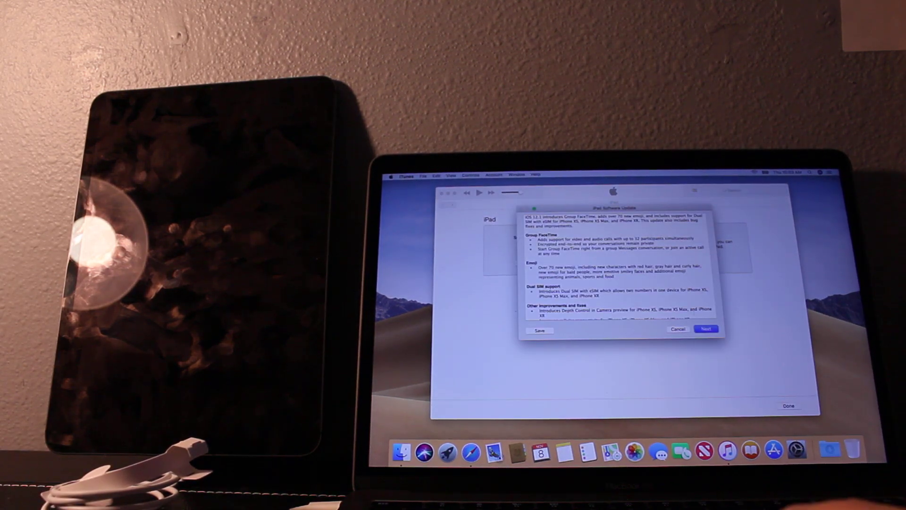